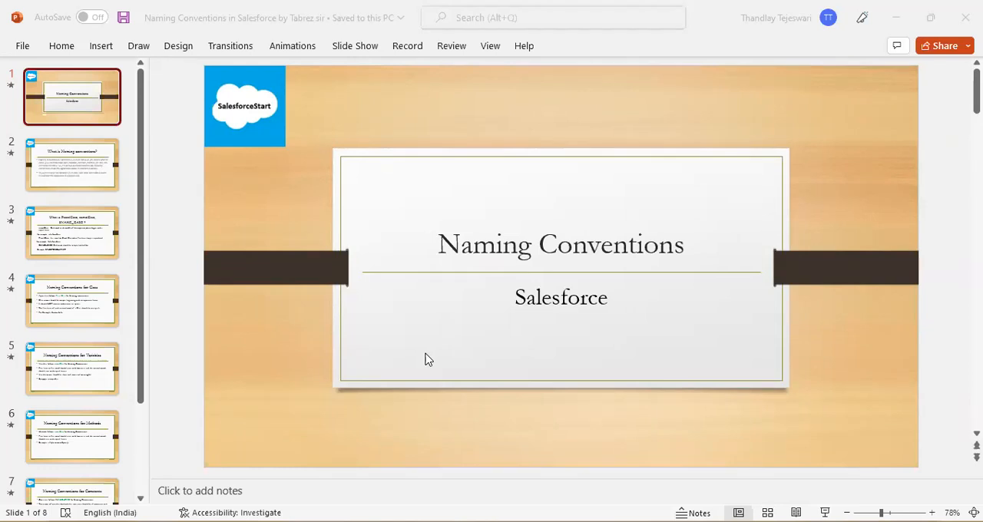
pyautogui.moveTo(73, 189)
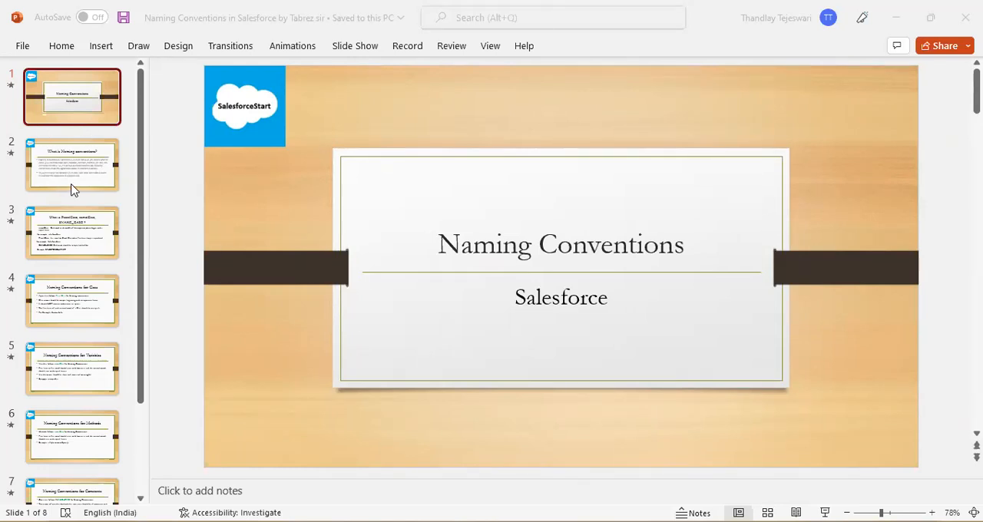
# - Select the slide 2 thumbnail, the slide defining naming conventions
pyautogui.click(72, 163)
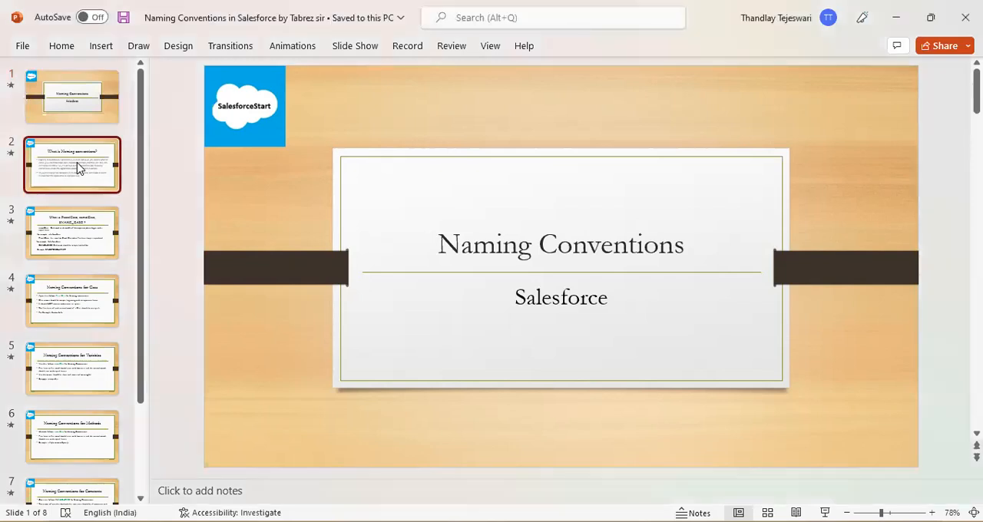
# - Display slide 2, which defines naming conventions as optional rules for identifiers
pyautogui.click(72, 163)
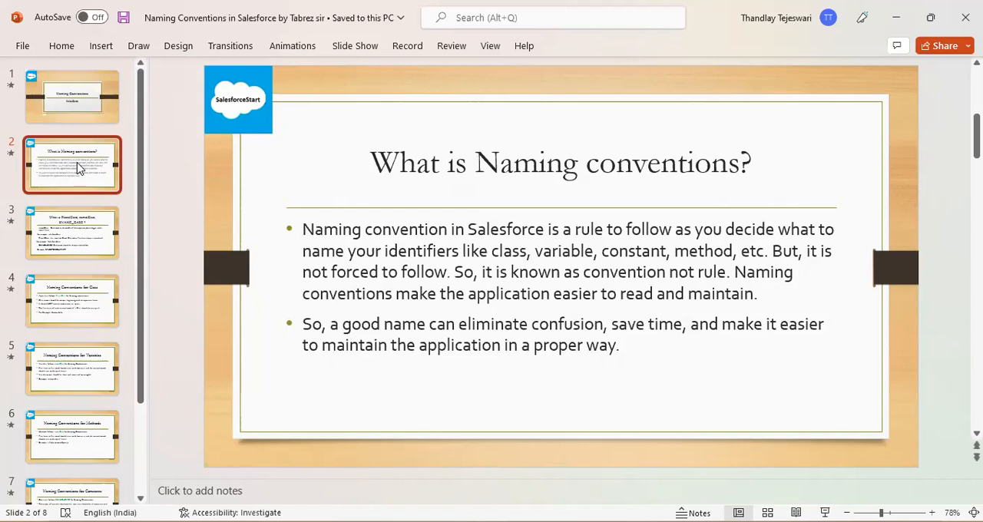
# - Display slide 3 covering camelCase, PascalCase and SNAKE_CASE with examples
pyautogui.click(71, 232)
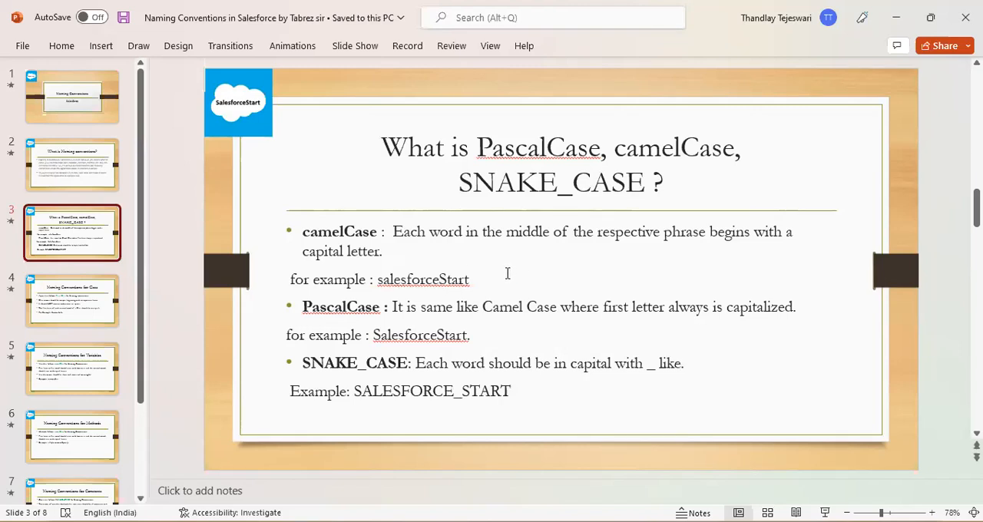
pyautogui.moveTo(493, 289)
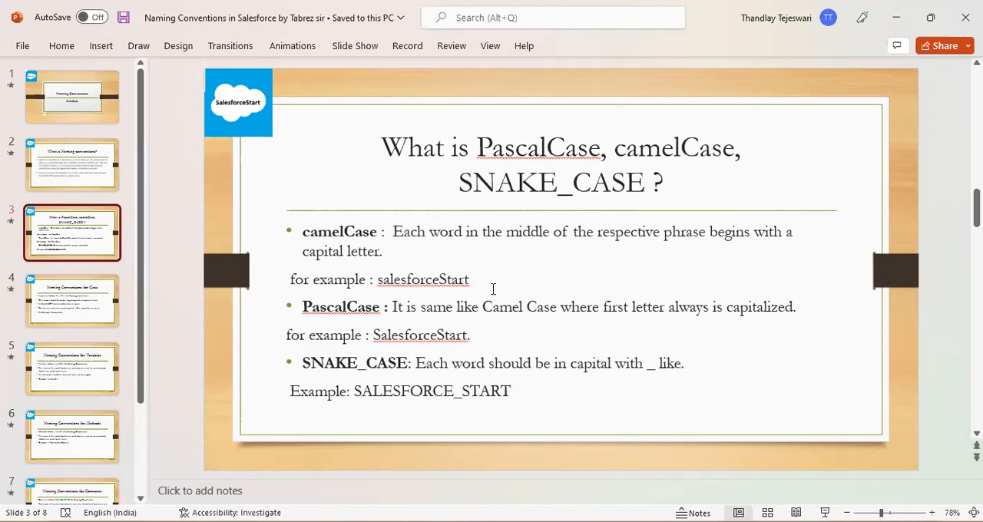
pyautogui.moveTo(497, 324)
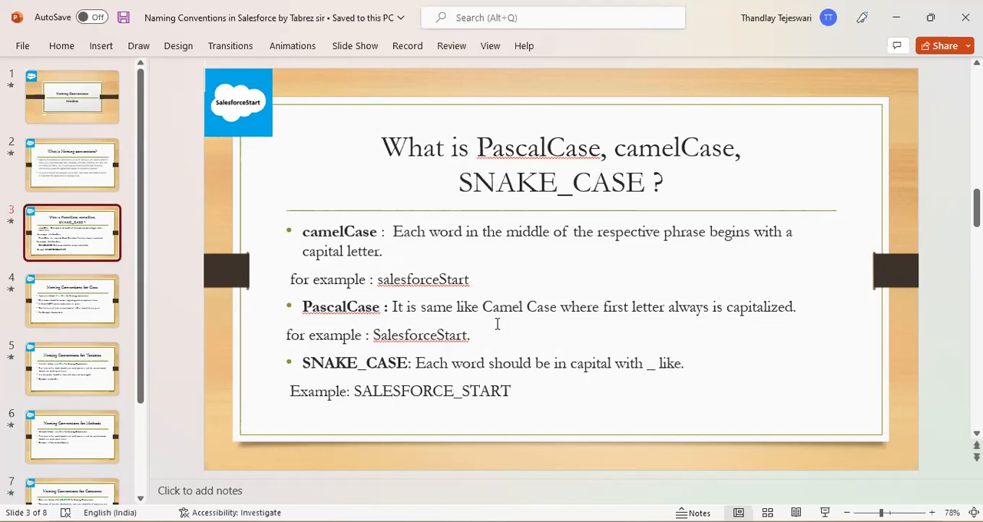
pyautogui.moveTo(485, 318)
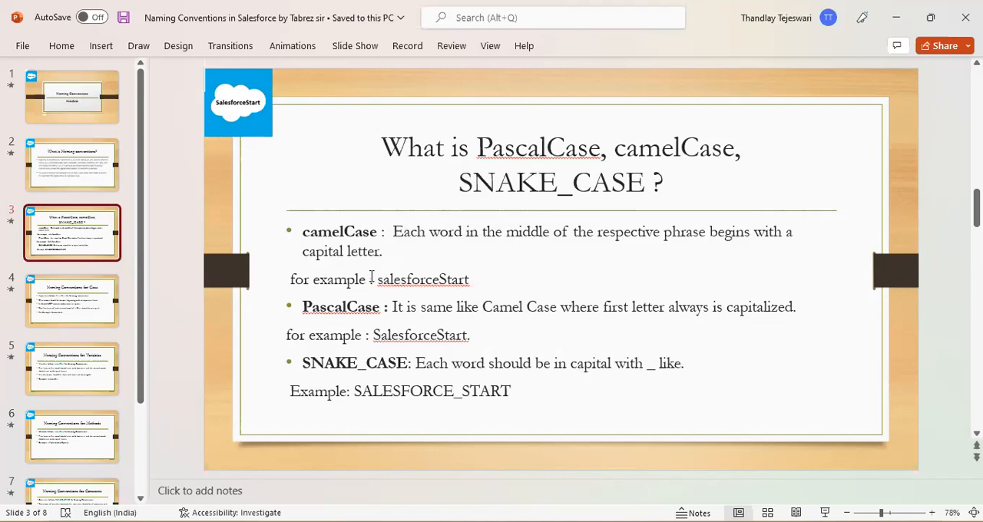
pyautogui.moveTo(469, 323)
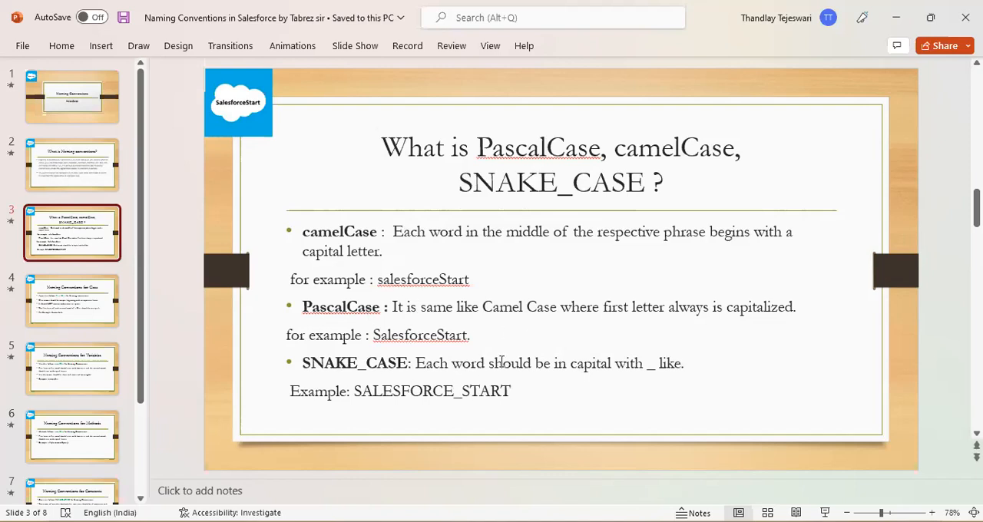
pyautogui.moveTo(588, 369)
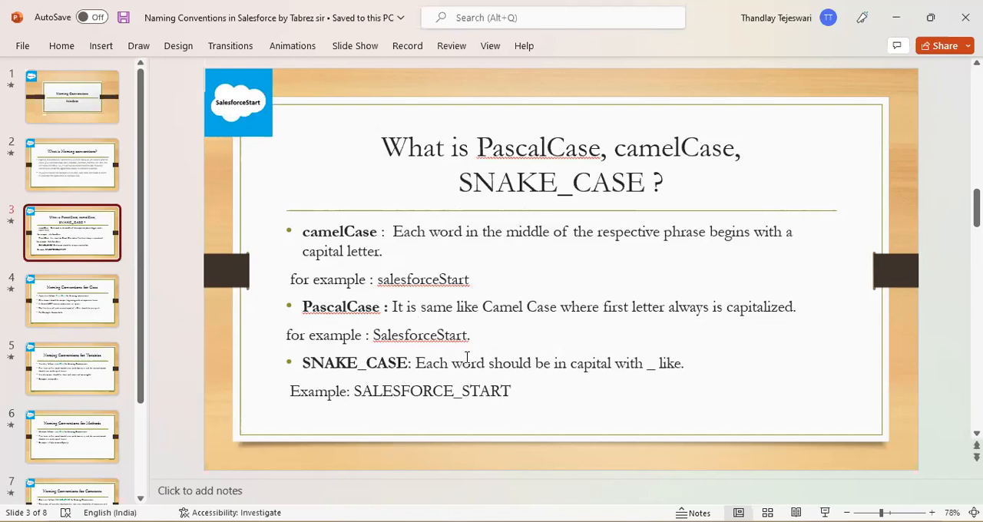
pyautogui.moveTo(499, 375)
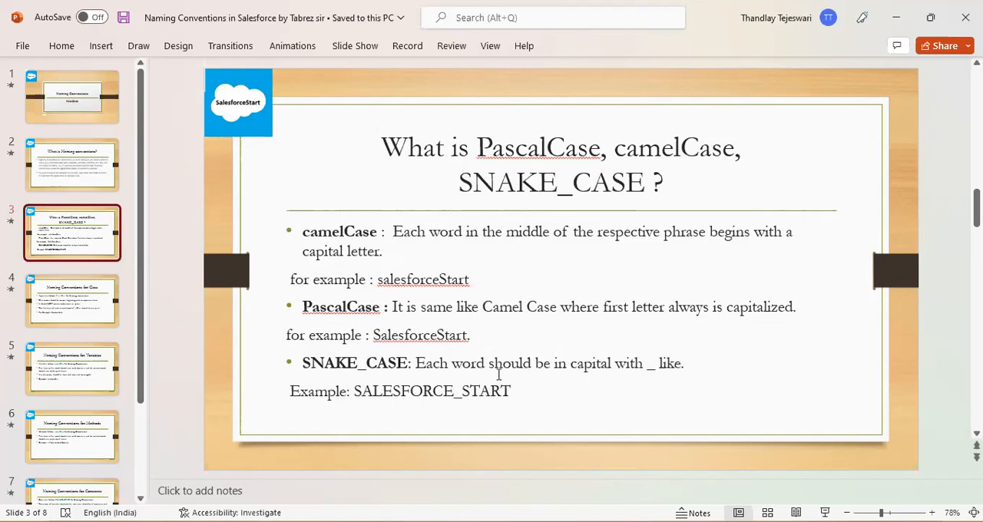
# - Show slide 4: Apex classes use PascalCase, e.g. StudentInfo; then select slide 5
pyautogui.click(71, 301)
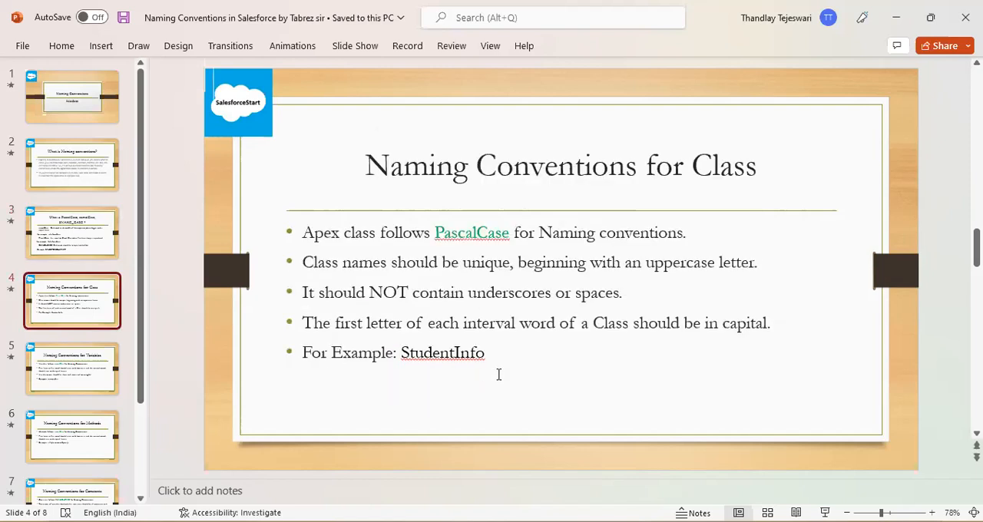
pyautogui.moveTo(624, 210)
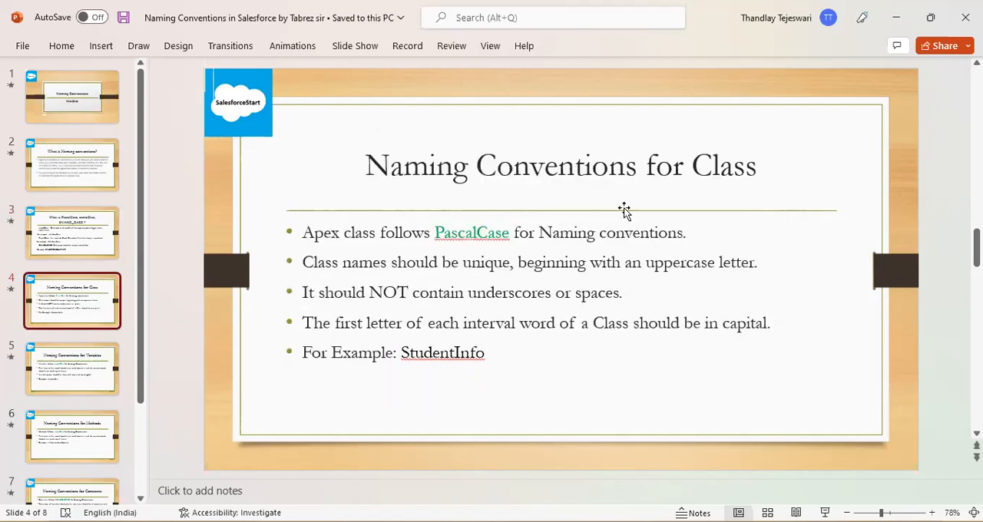
pyautogui.moveTo(656, 183)
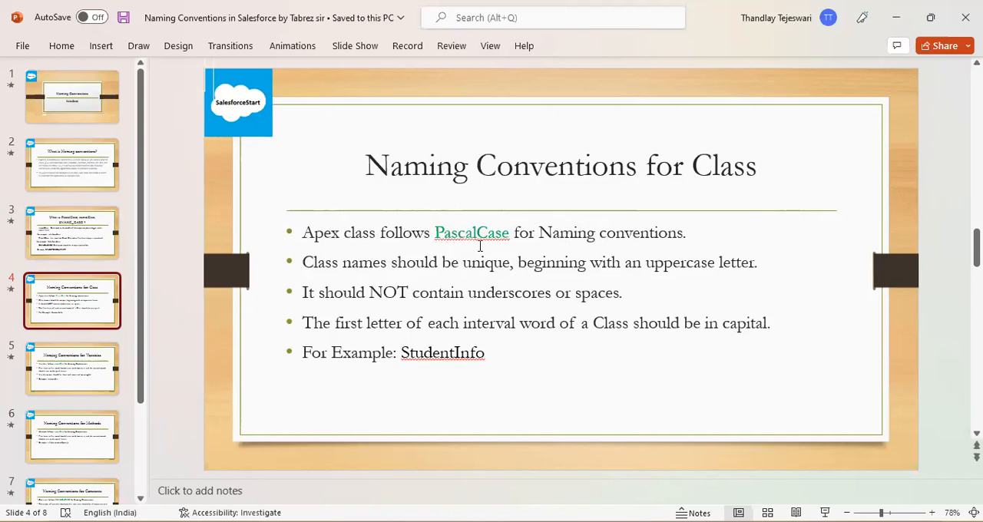
pyautogui.moveTo(568, 258)
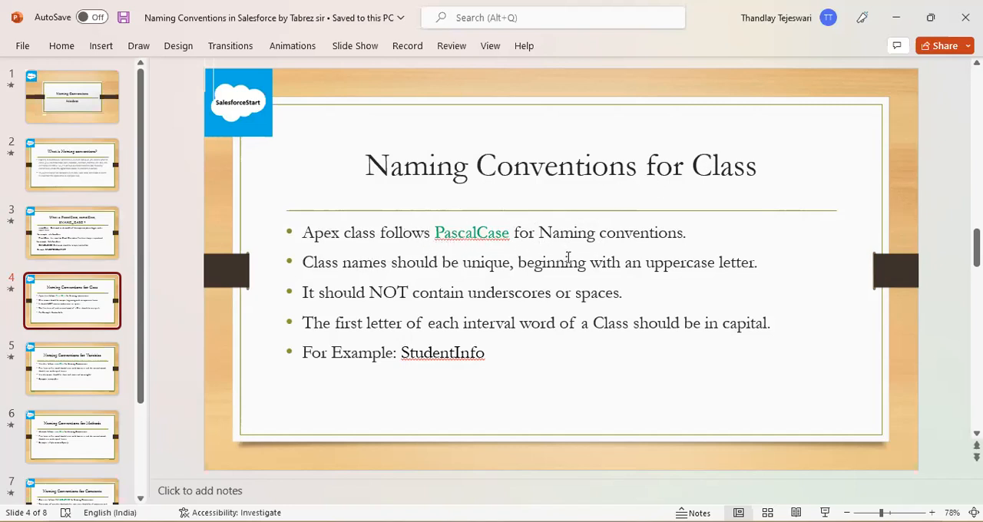
pyautogui.moveTo(373, 286)
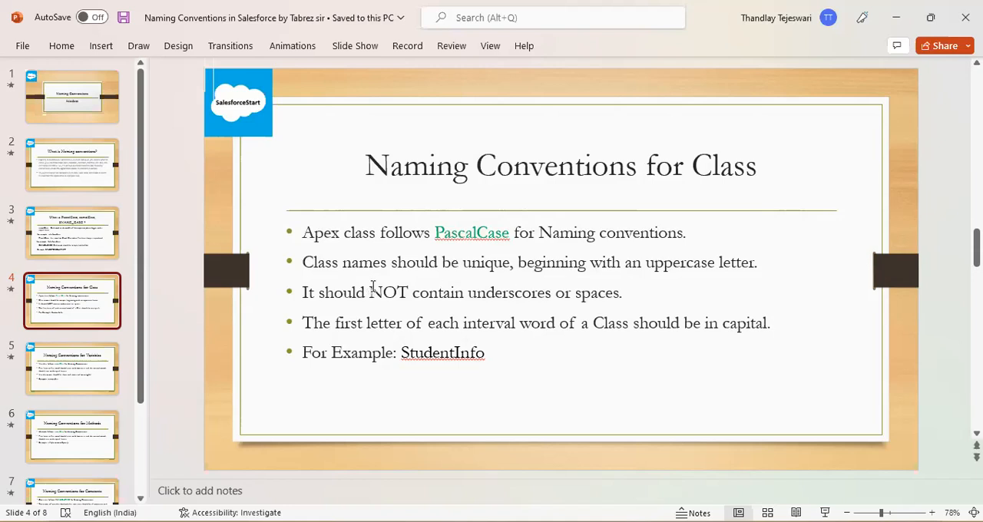
pyautogui.moveTo(528, 395)
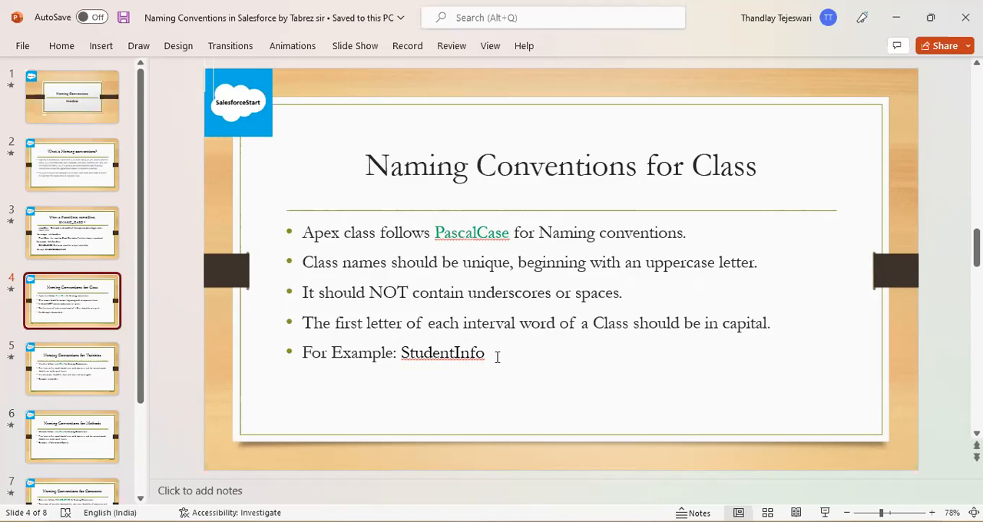
pyautogui.click(71, 368)
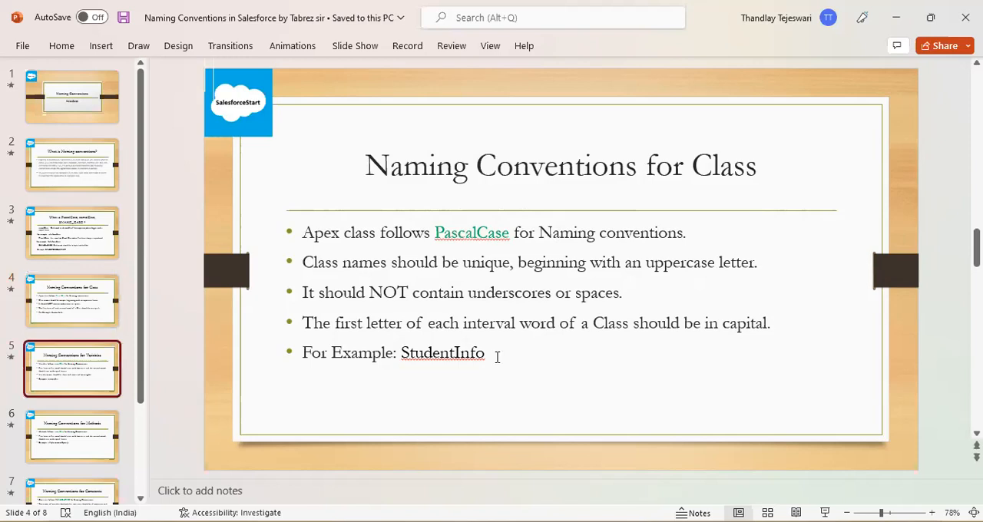
# - Display slide 5: variables use camelCase, e.g. accountList
pyautogui.click(71, 368)
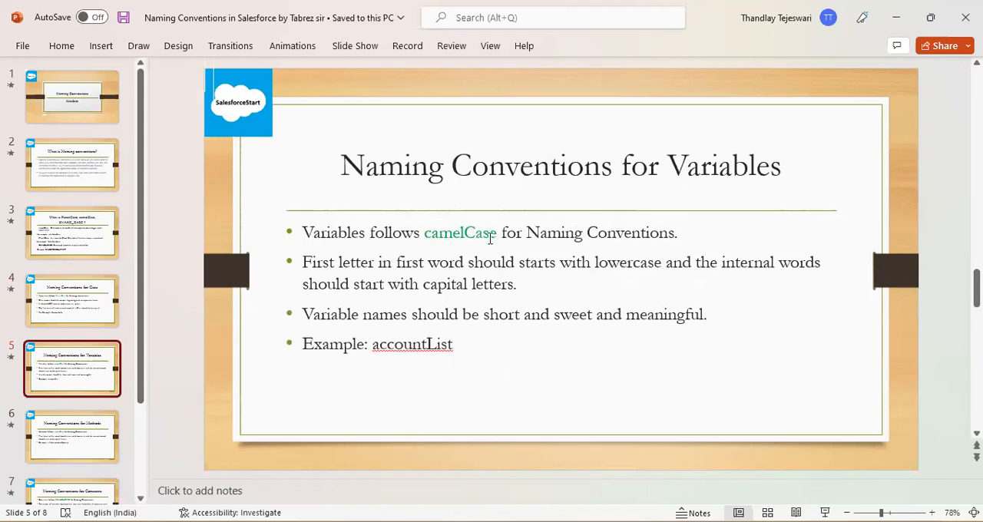
pyautogui.moveTo(447, 277)
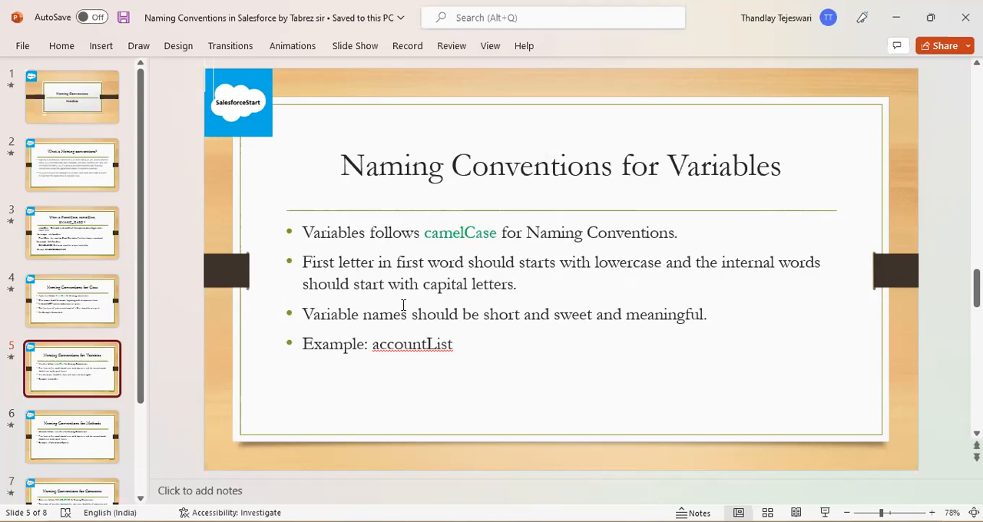
pyautogui.moveTo(457, 298)
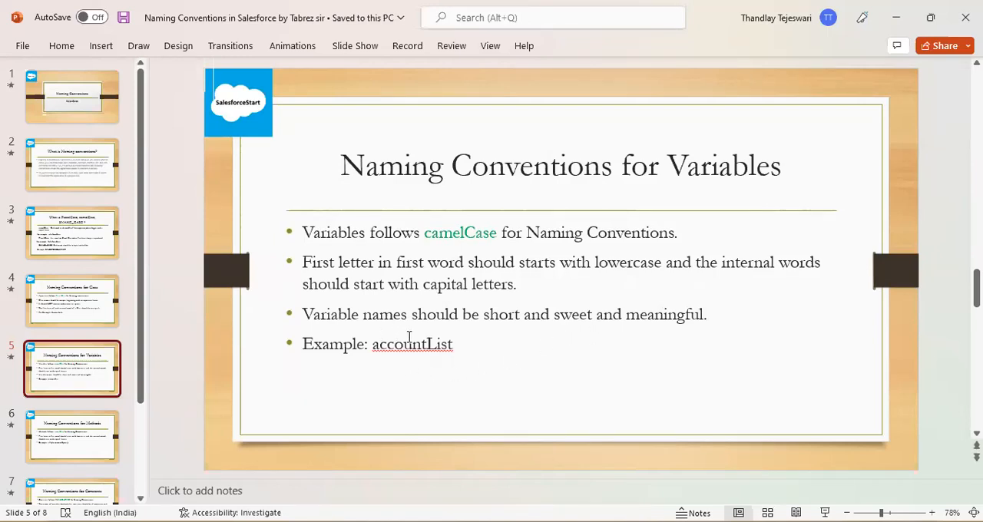
pyautogui.moveTo(382, 333)
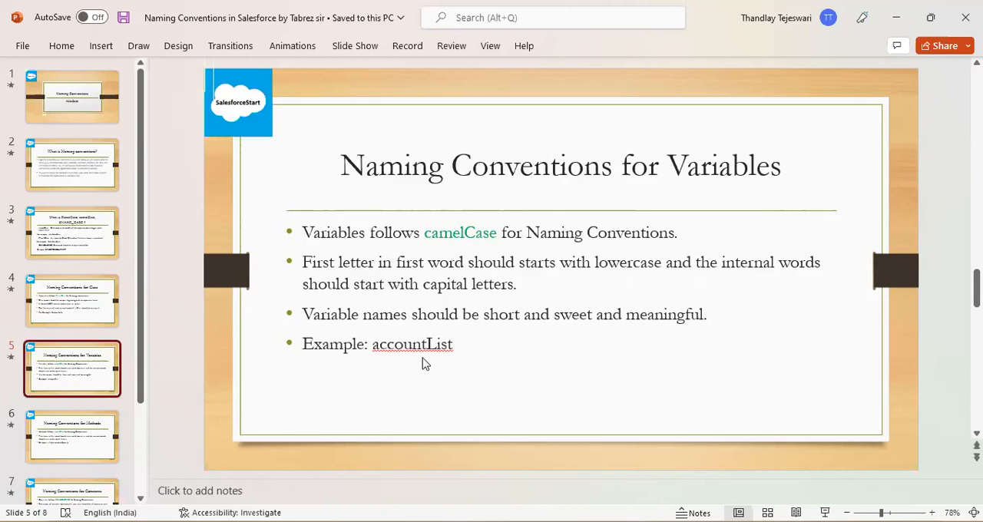
pyautogui.moveTo(434, 363)
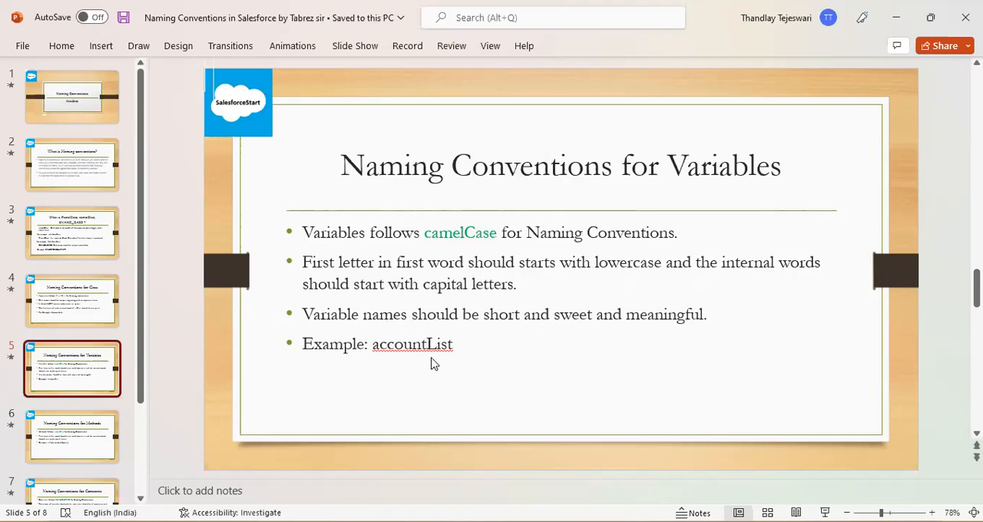
pyautogui.moveTo(439, 371)
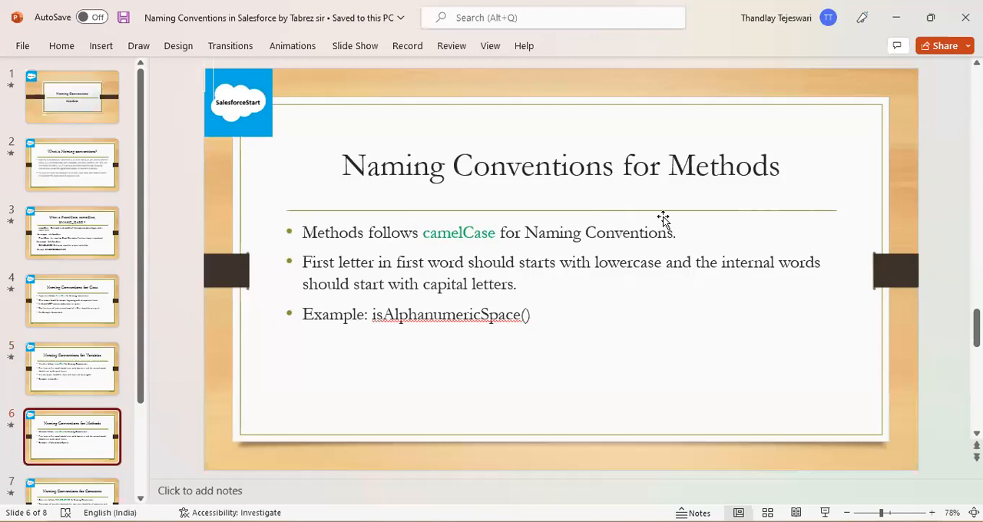
pyautogui.moveTo(413, 258)
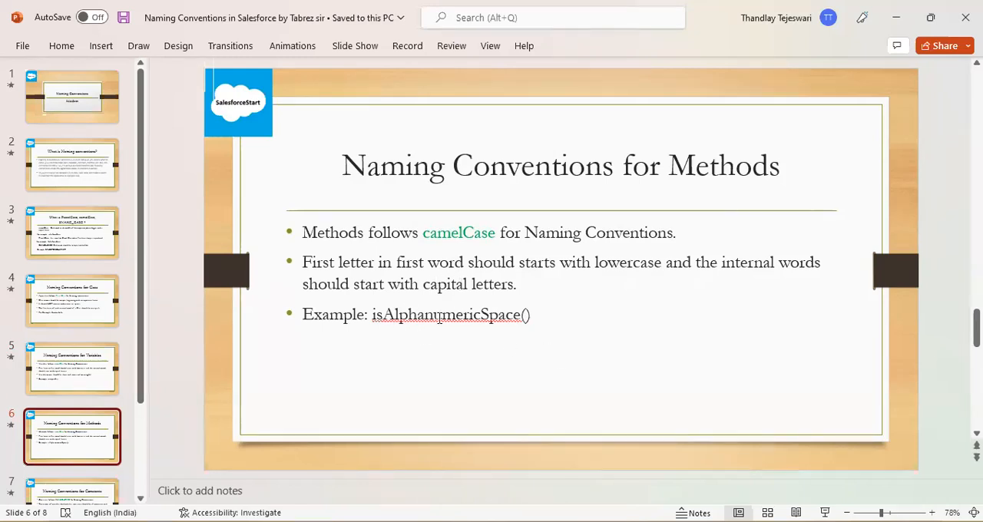
pyautogui.moveTo(390, 338)
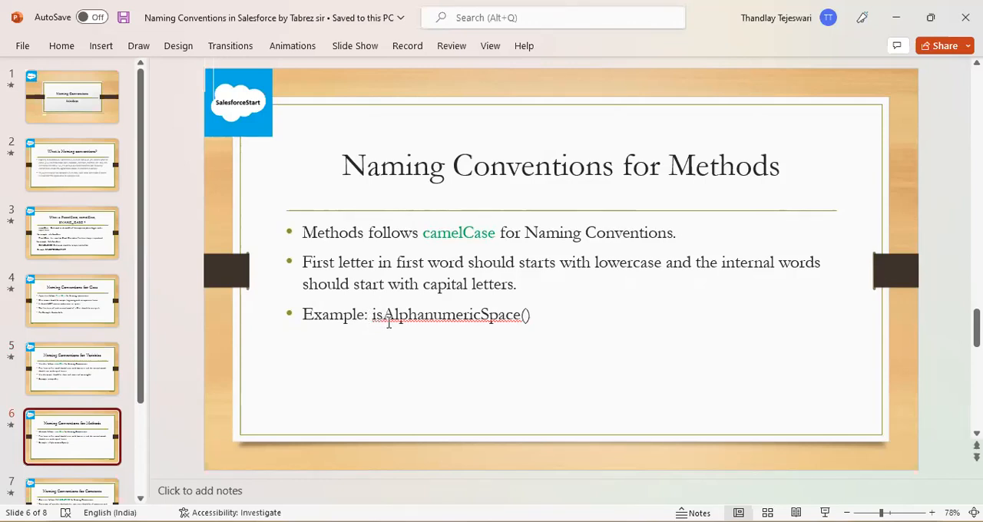
pyautogui.moveTo(433, 332)
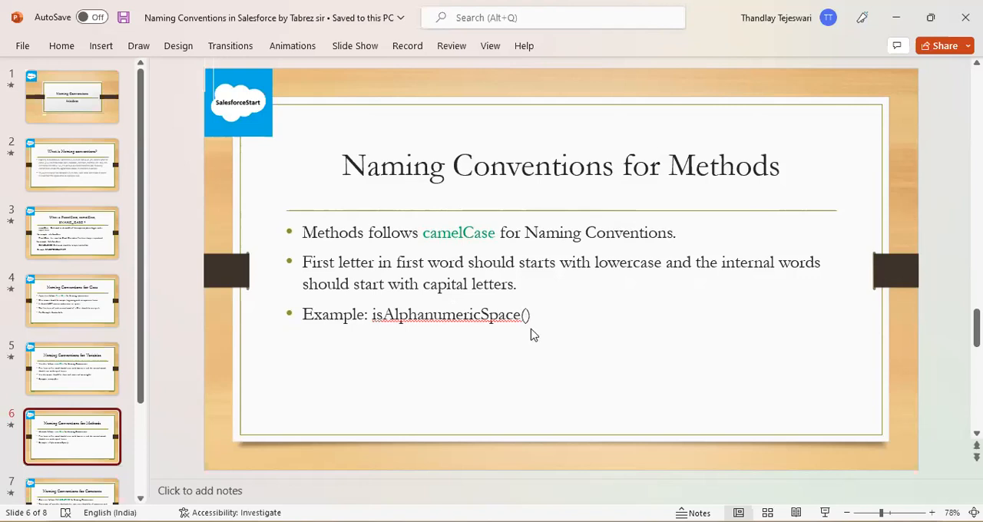
pyautogui.moveTo(552, 337)
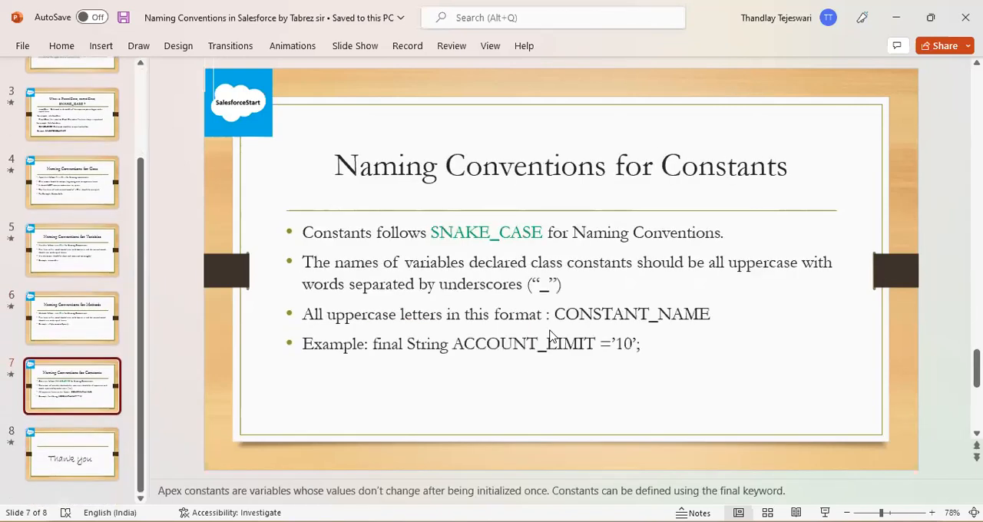
pyautogui.moveTo(634, 223)
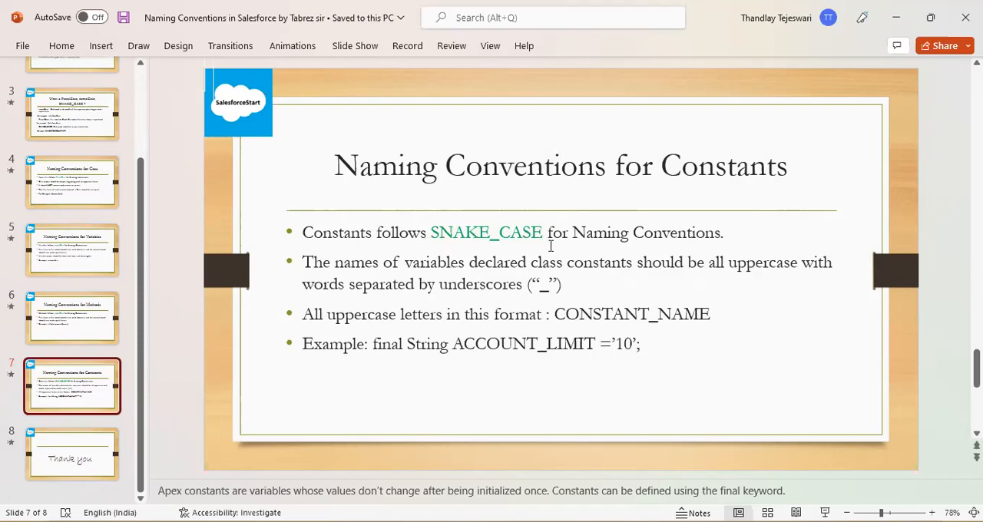
pyautogui.moveTo(371, 271)
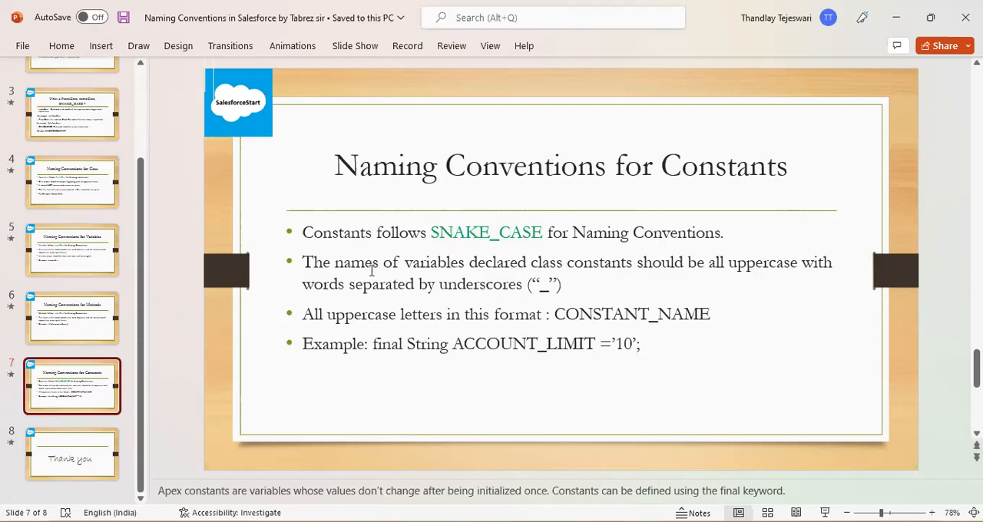
pyautogui.moveTo(544, 279)
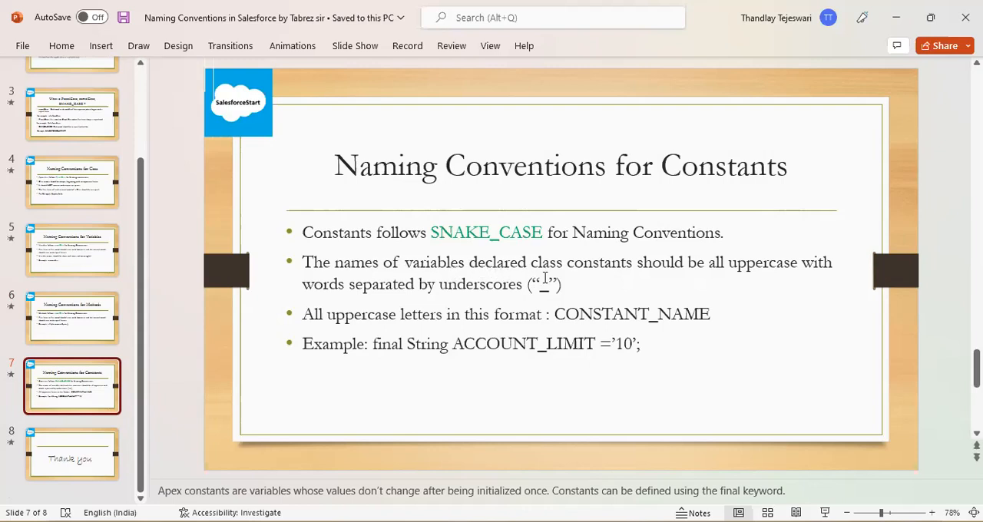
pyautogui.moveTo(736, 269)
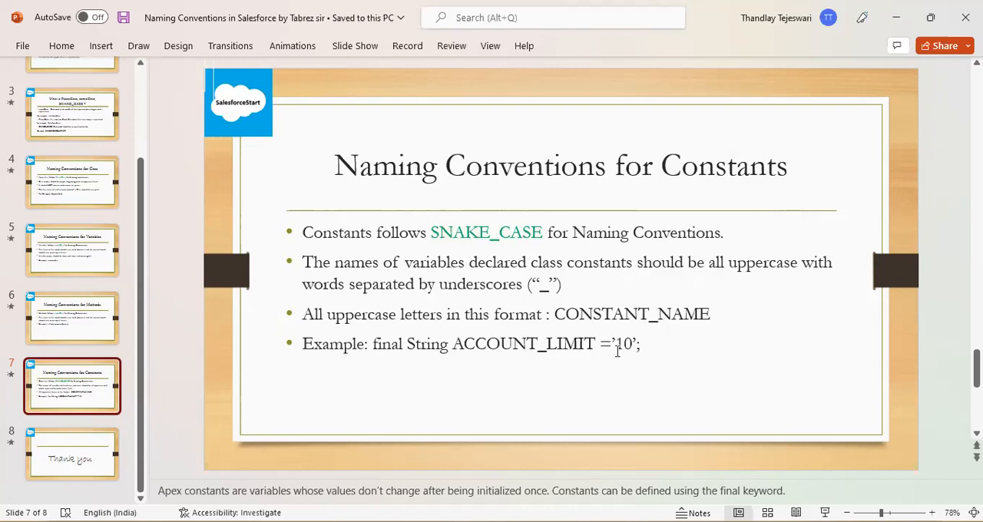
pyautogui.moveTo(445, 364)
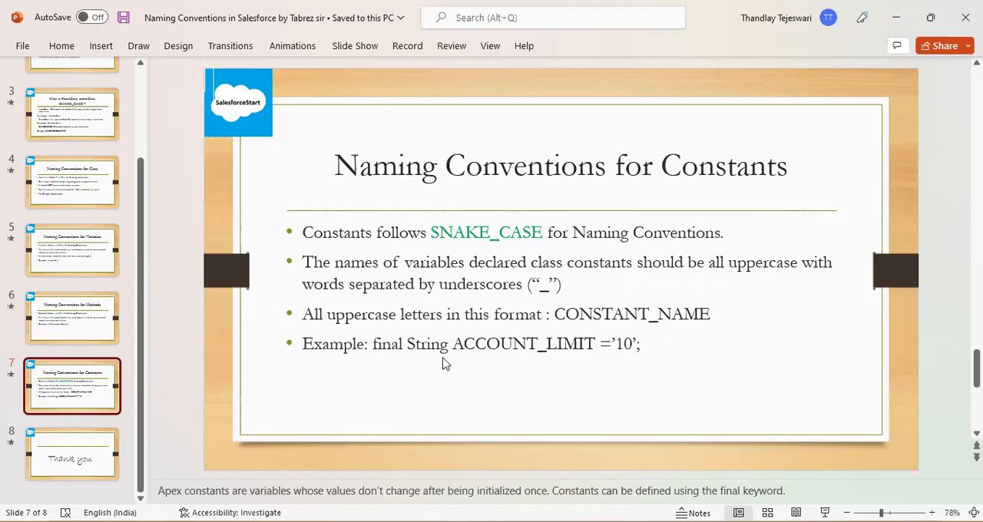
pyautogui.moveTo(459, 362)
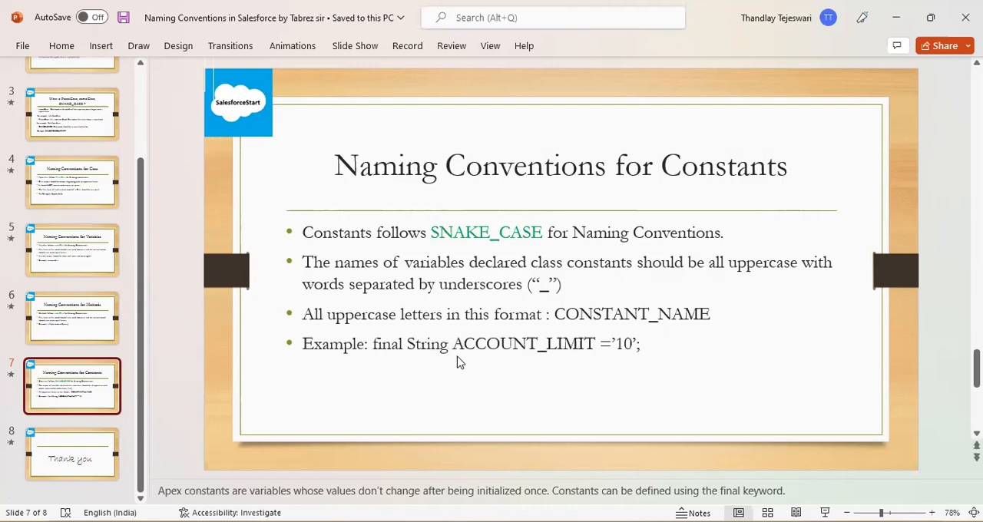
pyautogui.moveTo(493, 366)
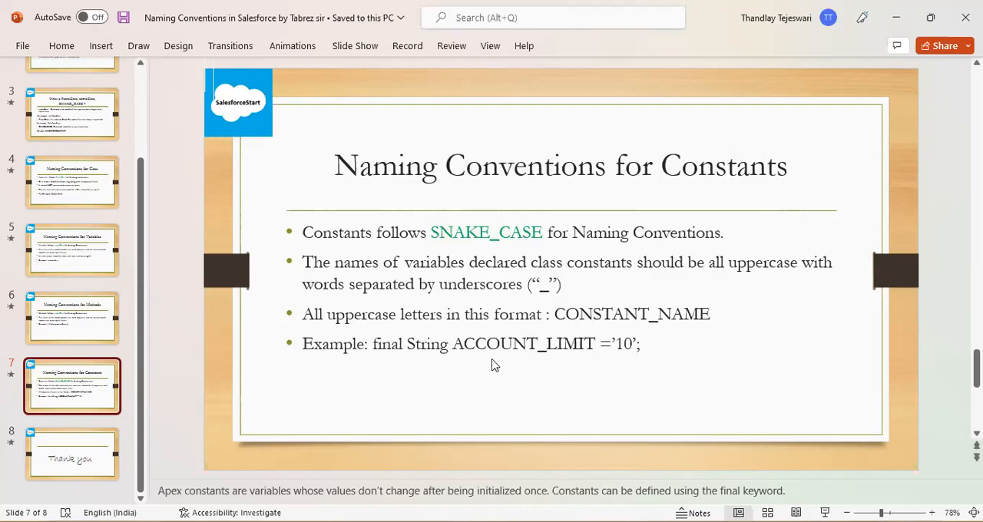
pyautogui.moveTo(541, 351)
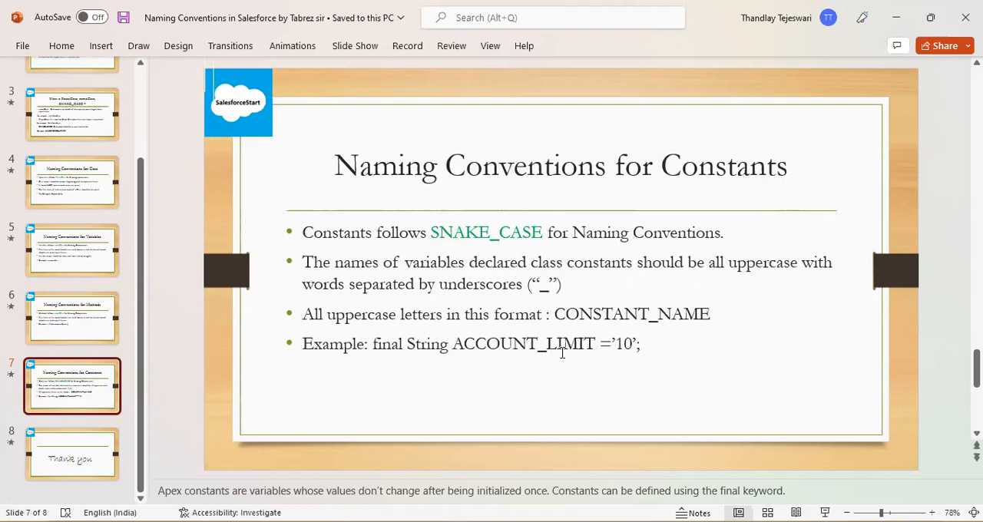
# - Show slide 8, the closing 'Thank you' slide, scrolling the slide pane down
pyautogui.click(71, 453)
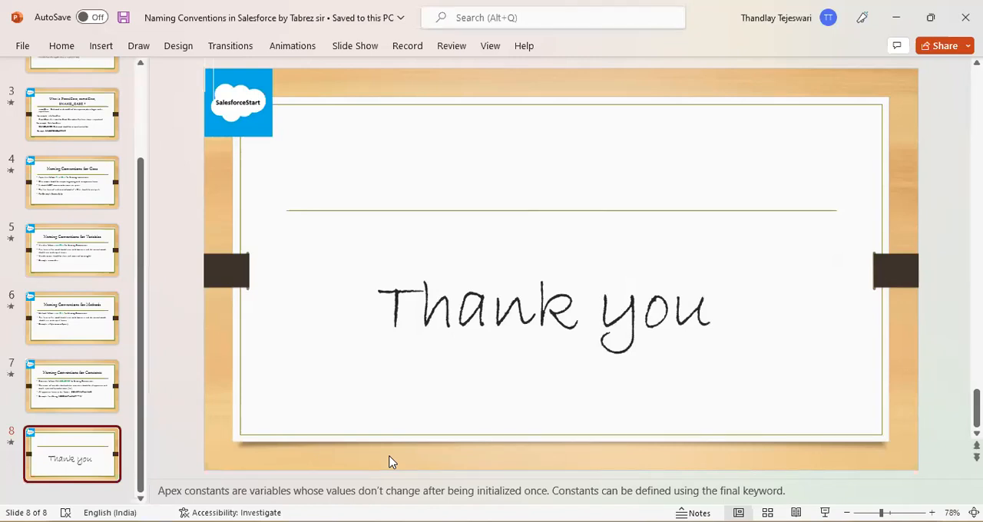
pyautogui.moveTo(464, 373)
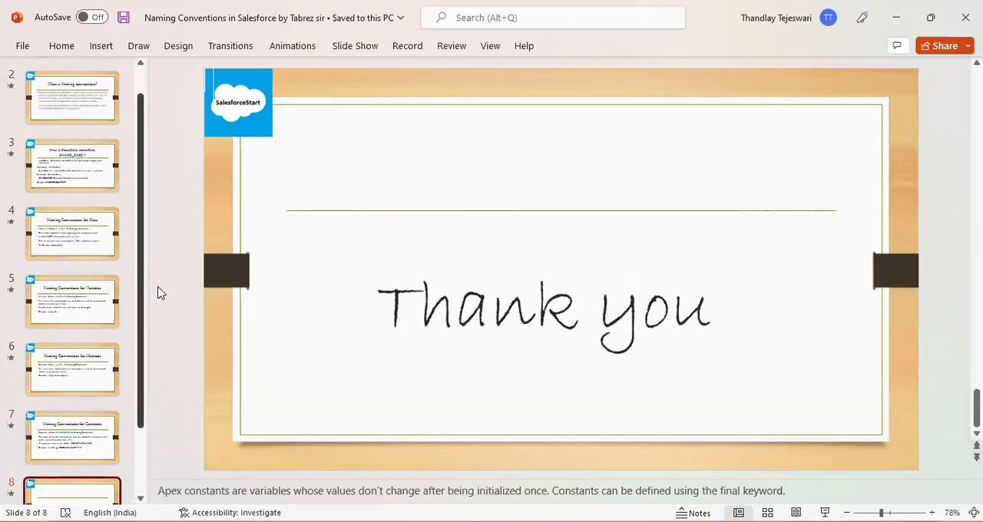
pyautogui.scroll(-3)
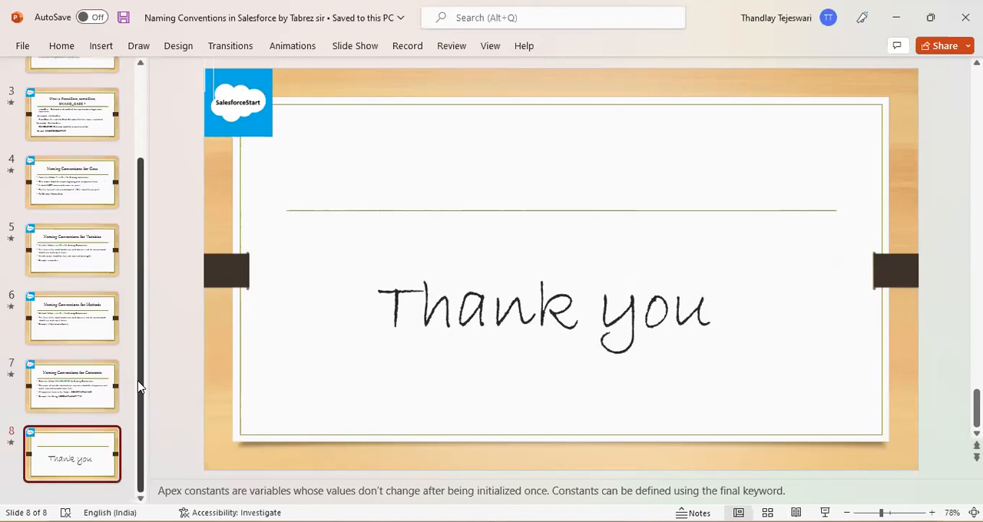
pyautogui.moveTo(269, 461)
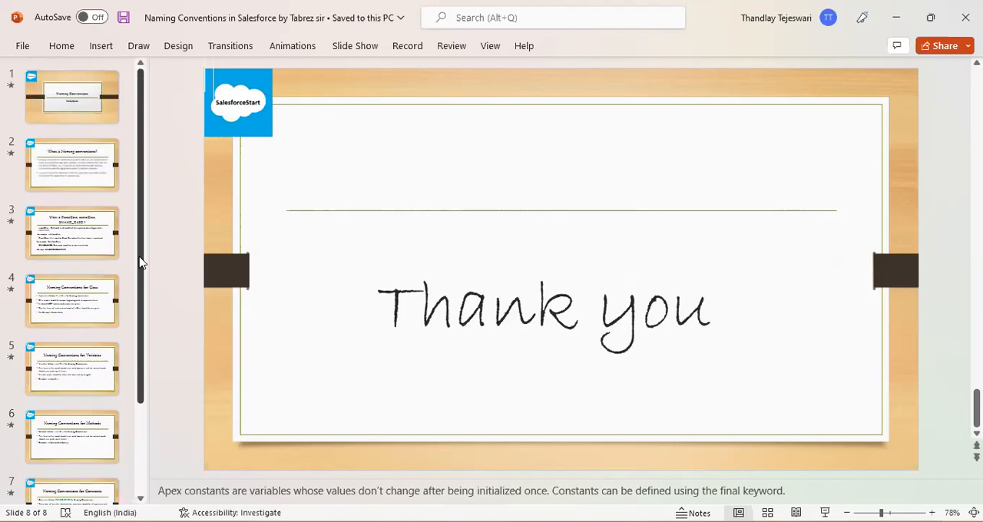
pyautogui.click(71, 164)
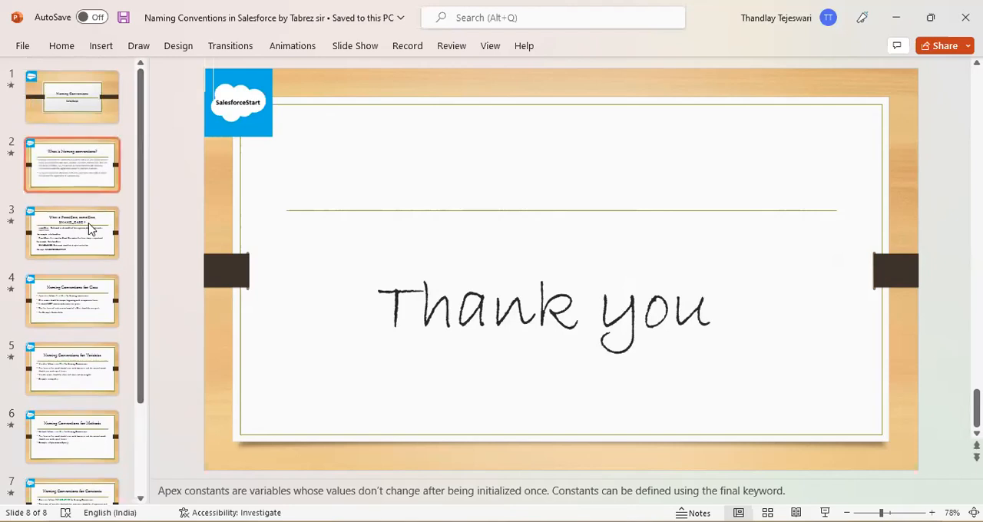
pyautogui.moveTo(84, 230)
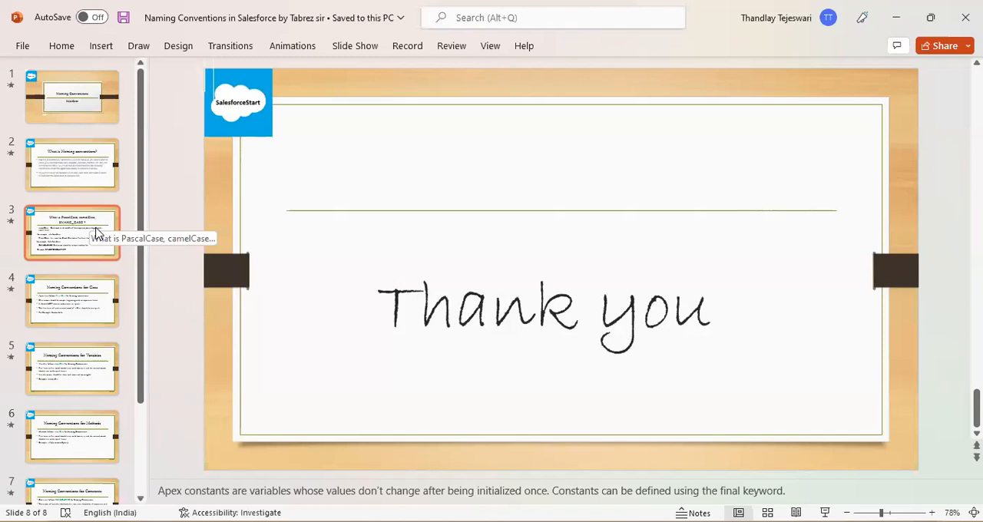
pyautogui.moveTo(93, 273)
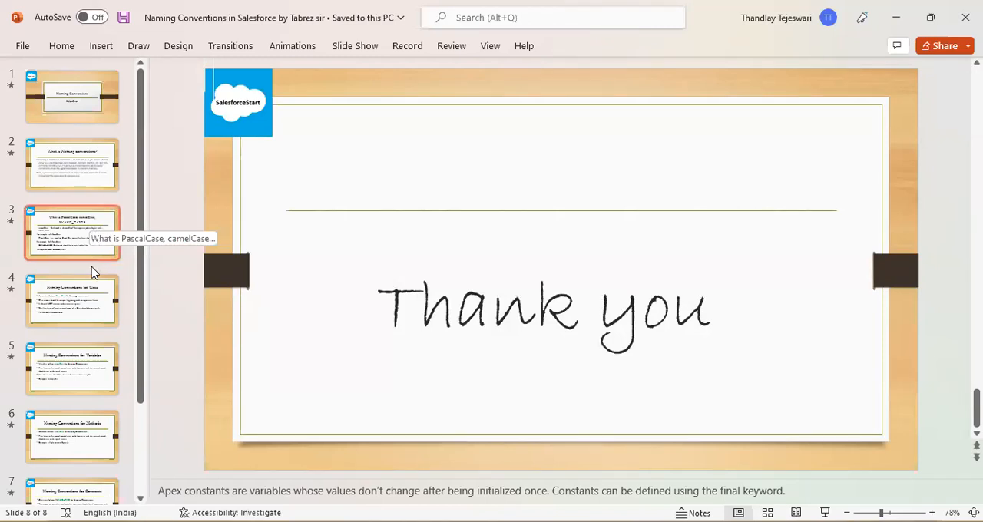
pyautogui.moveTo(92, 296)
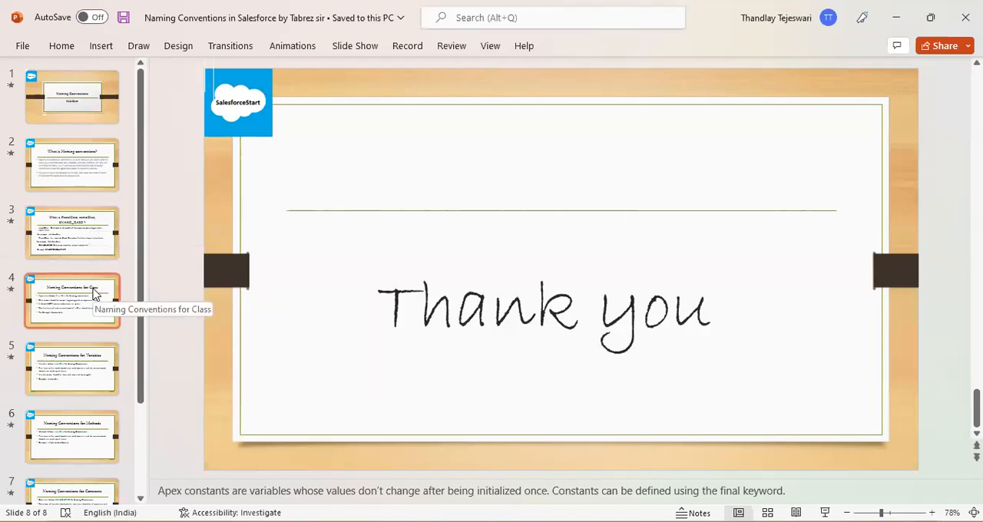
pyautogui.moveTo(86, 368)
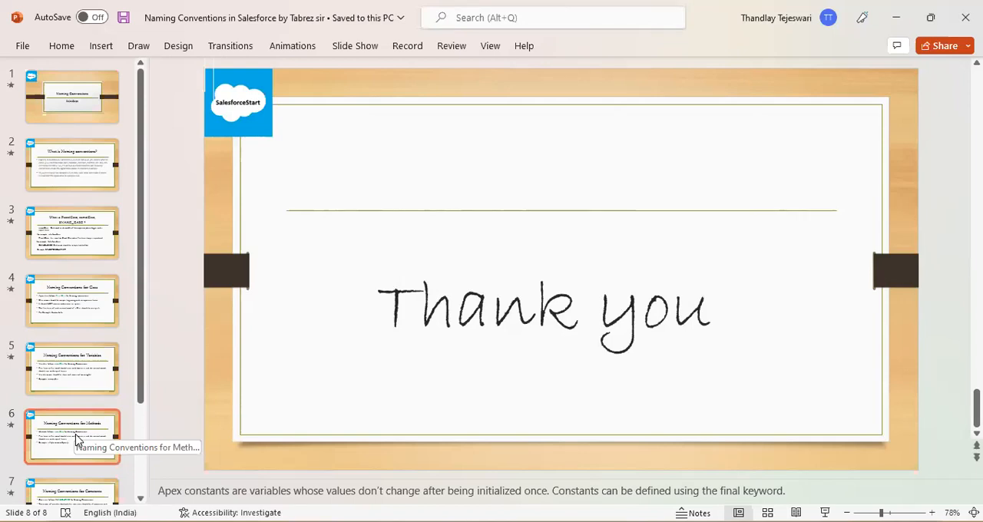
pyautogui.moveTo(128, 404)
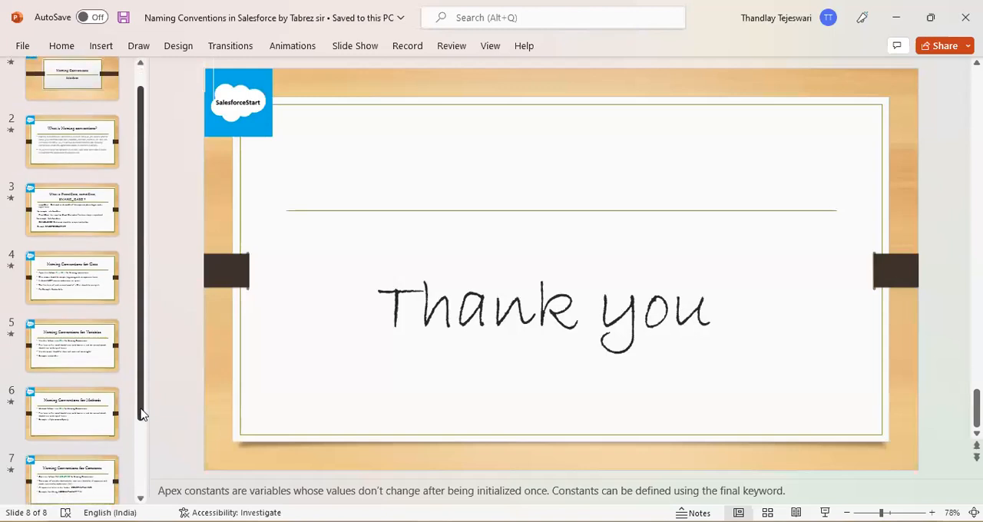
pyautogui.moveTo(100, 415)
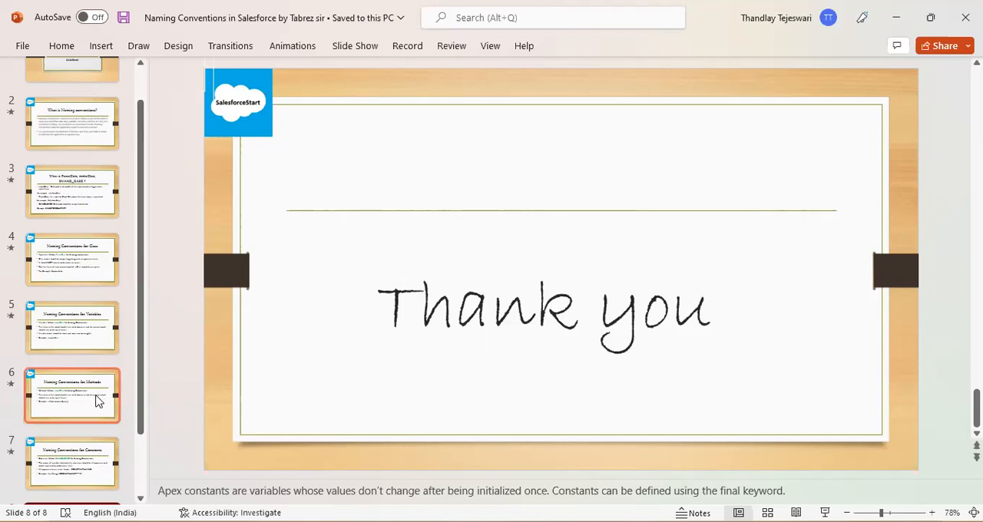
pyautogui.moveTo(98, 399)
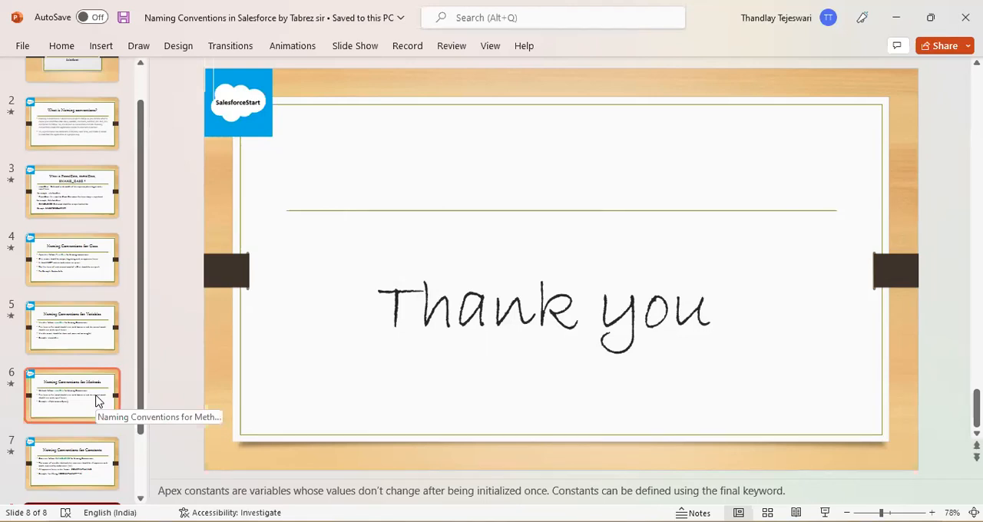
# - Select slide thumbnails to revisit slide 6, Naming Conventions for Methods
pyautogui.click(71, 328)
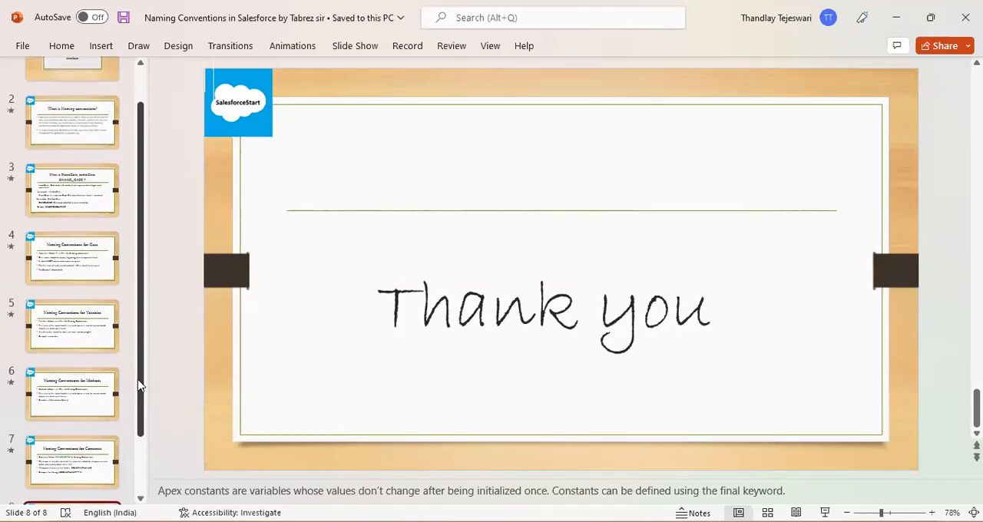
pyautogui.click(72, 388)
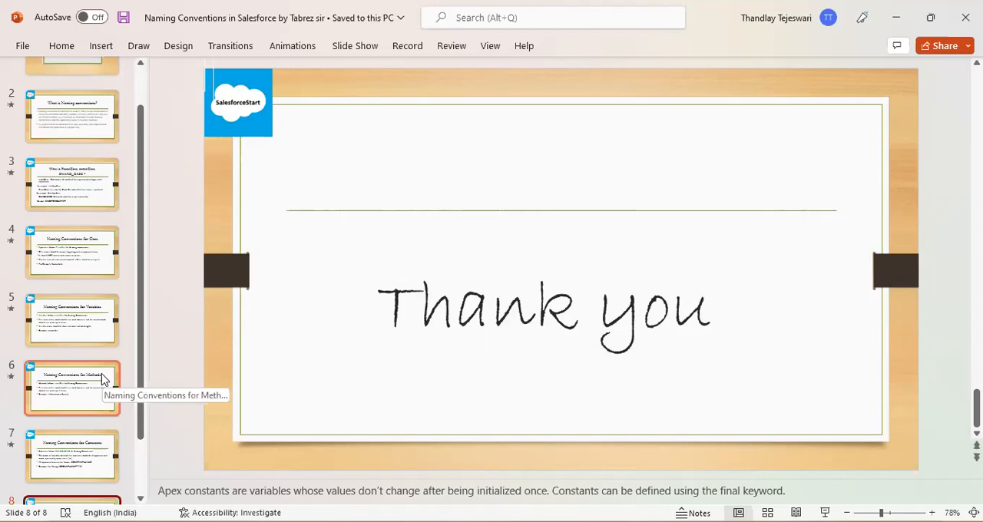
pyautogui.moveTo(111, 377)
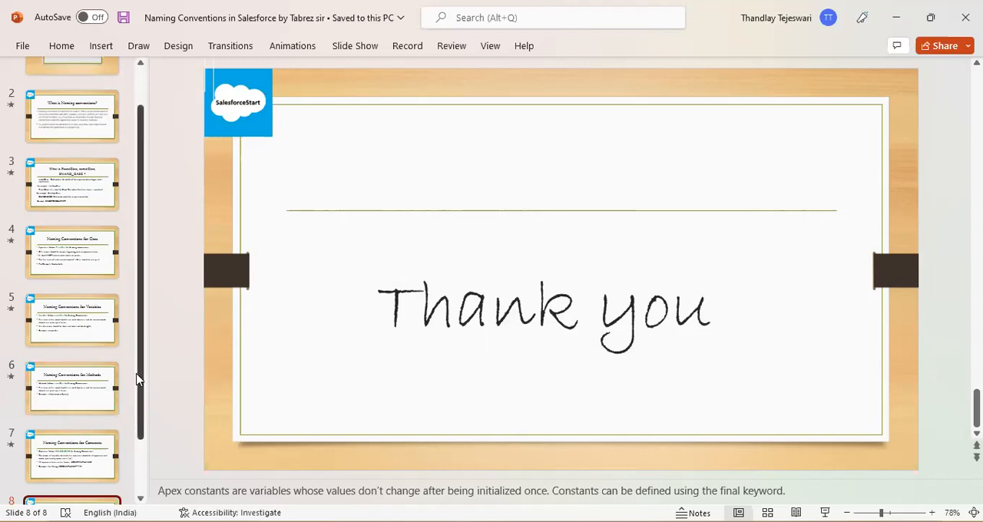
pyautogui.moveTo(140, 382)
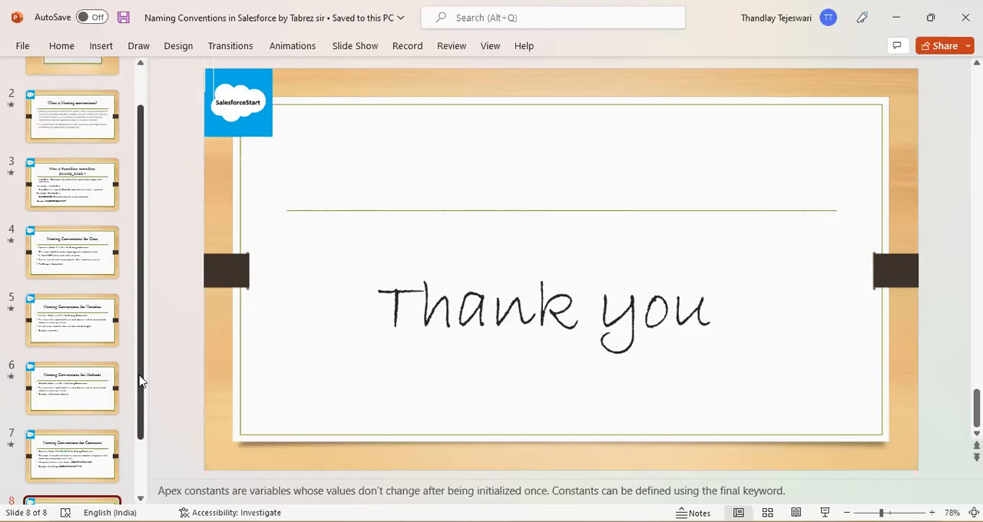
pyautogui.moveTo(72, 388)
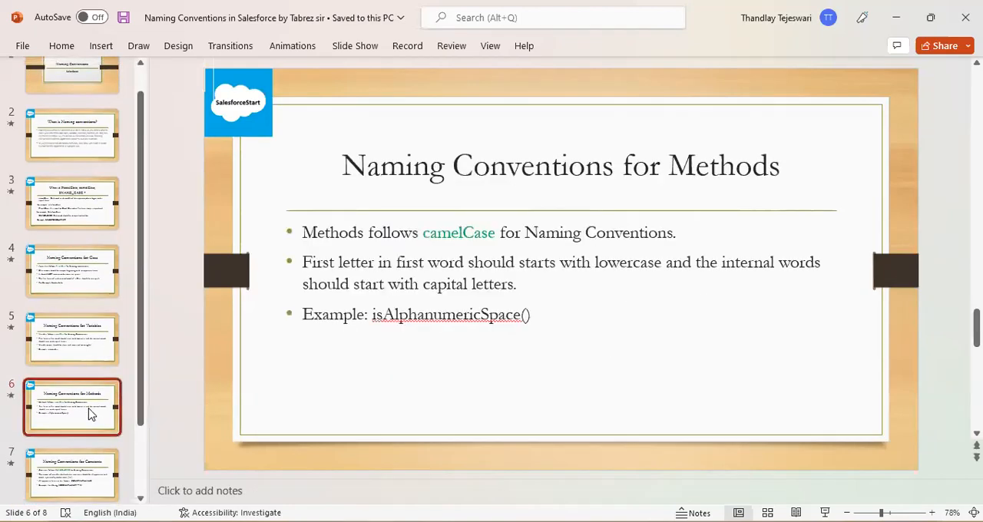
# - Show slide 7, Naming Conventions for Constants, then finish on slide 8, 'Thank you'
pyautogui.scroll(-3)
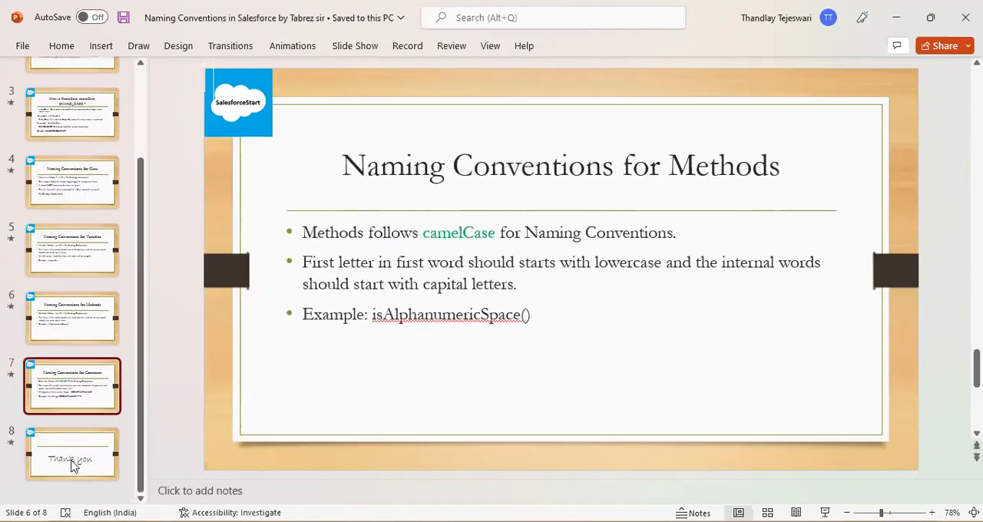
pyautogui.click(71, 386)
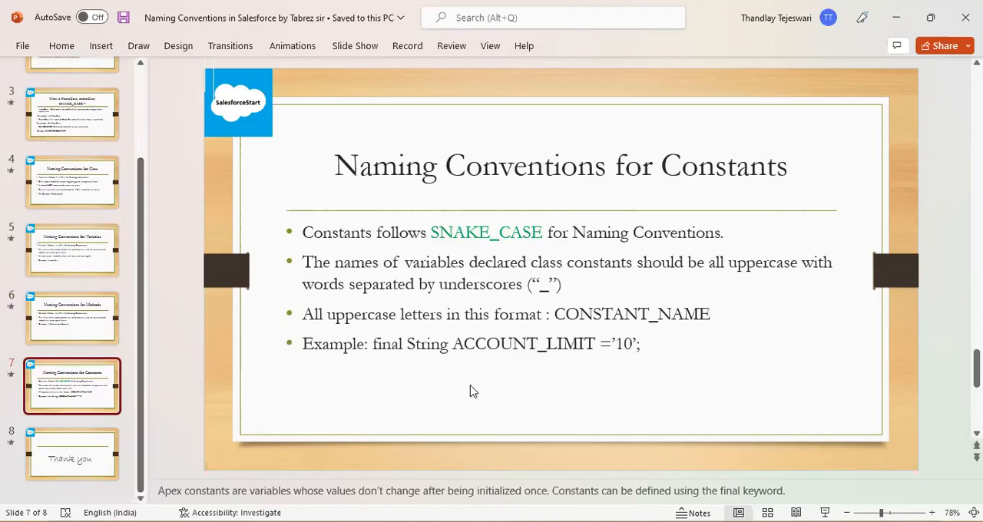
pyautogui.moveTo(471, 371)
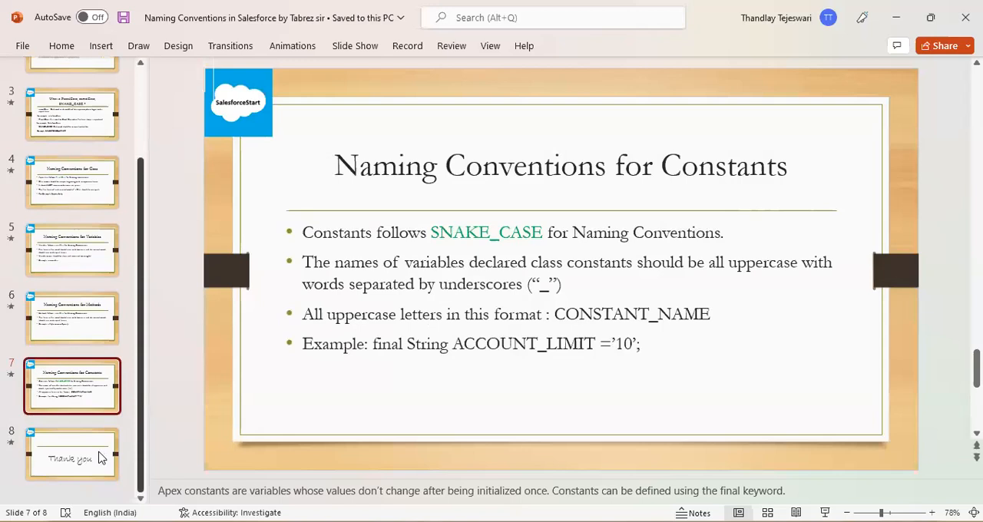
pyautogui.click(71, 455)
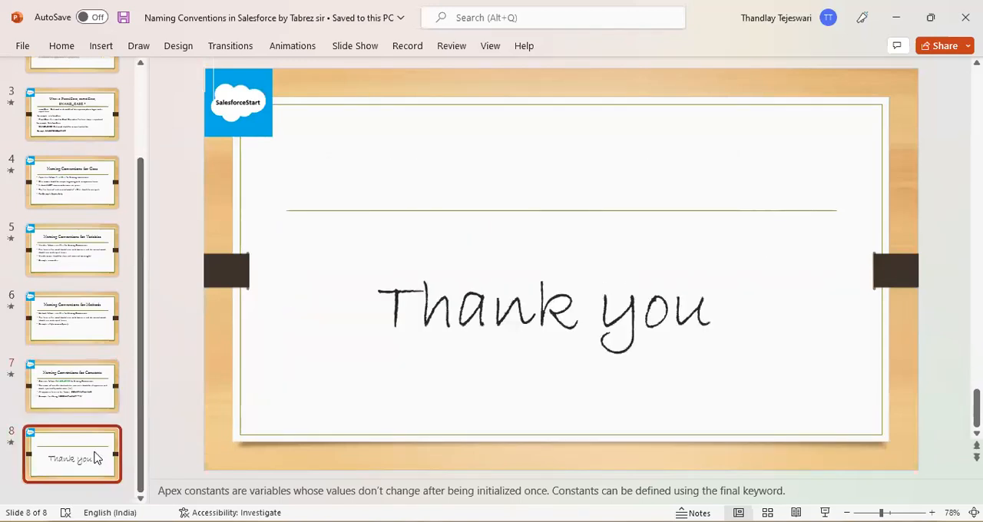